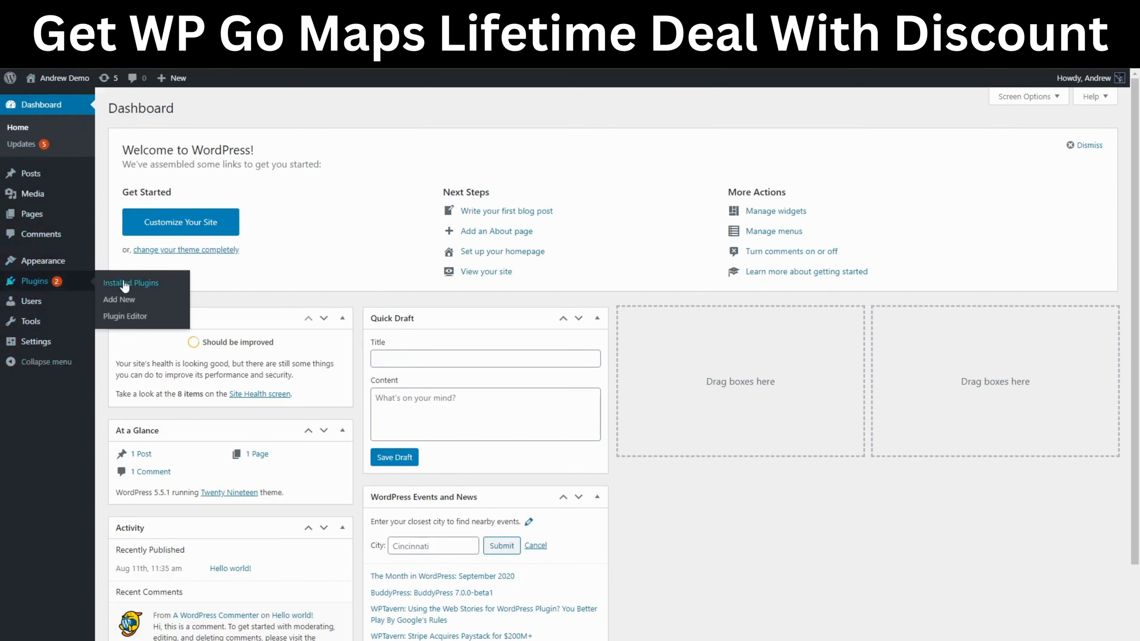
{"action": "mouse_move", "coordinate": [119, 299]}
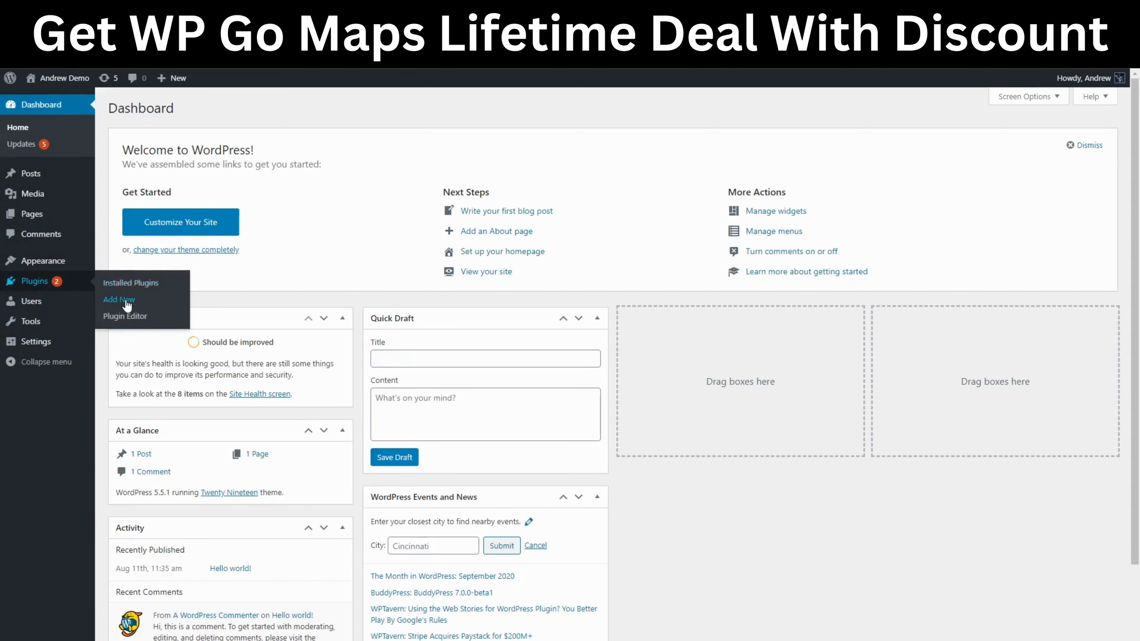
Go to the Add Plugins page from the admin sidebar
{"action": "left_click", "coordinate": [118, 299]}
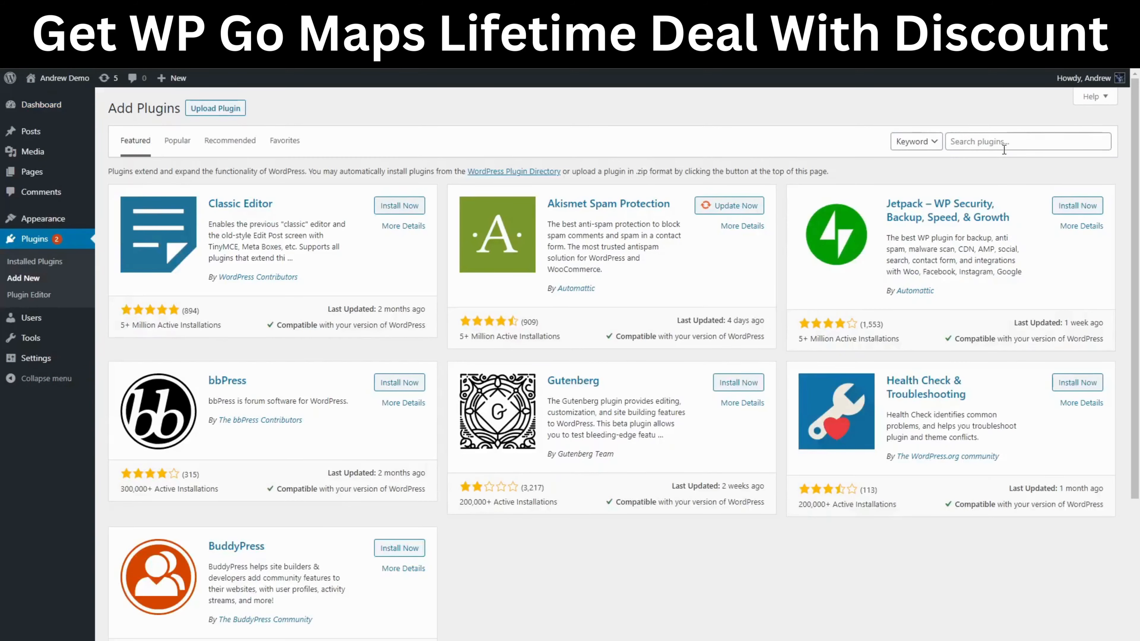
Search plugins for 'Wp Google Ma' and activate the WP Google Maps plugin
{"action": "left_click", "coordinate": [1027, 142]}
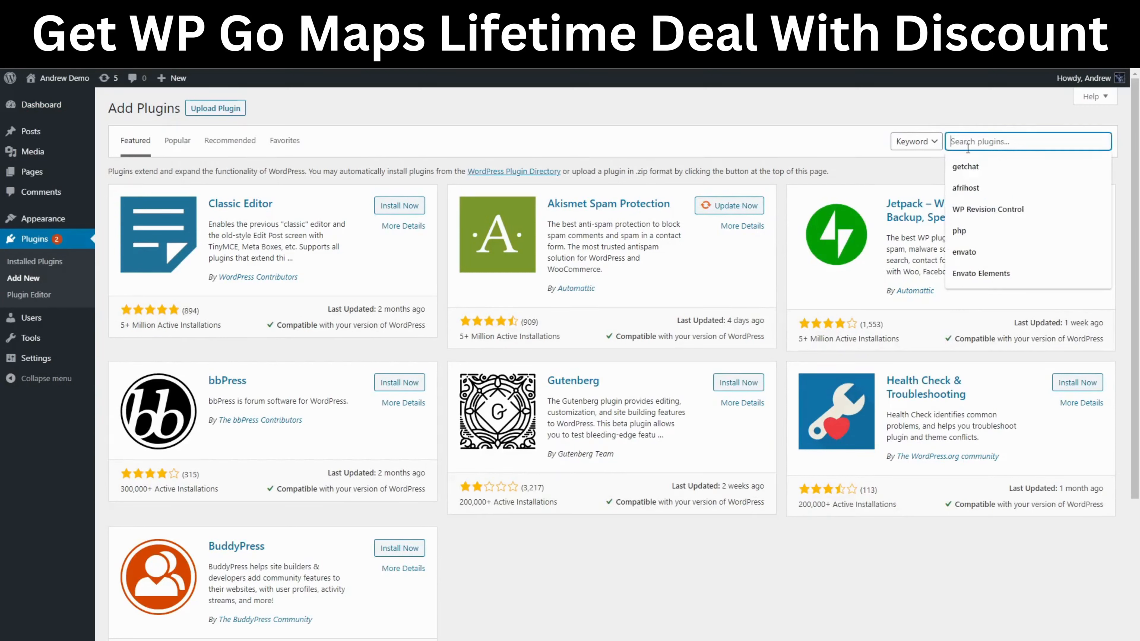
{"action": "type", "text": "Wp"}
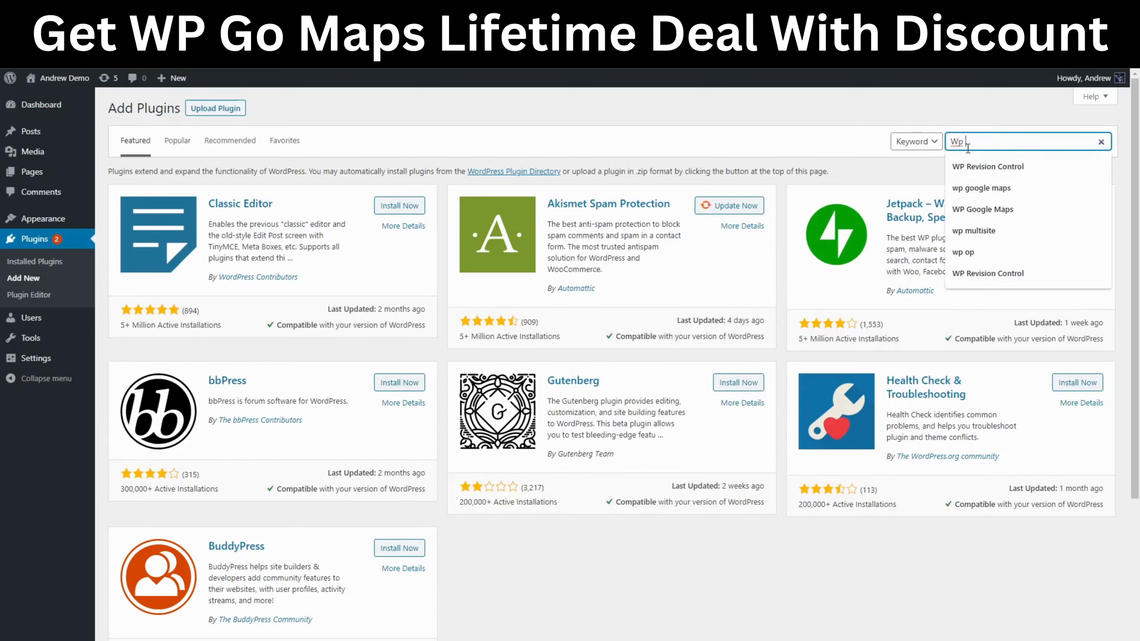
{"action": "type", "text": "Google Maps"}
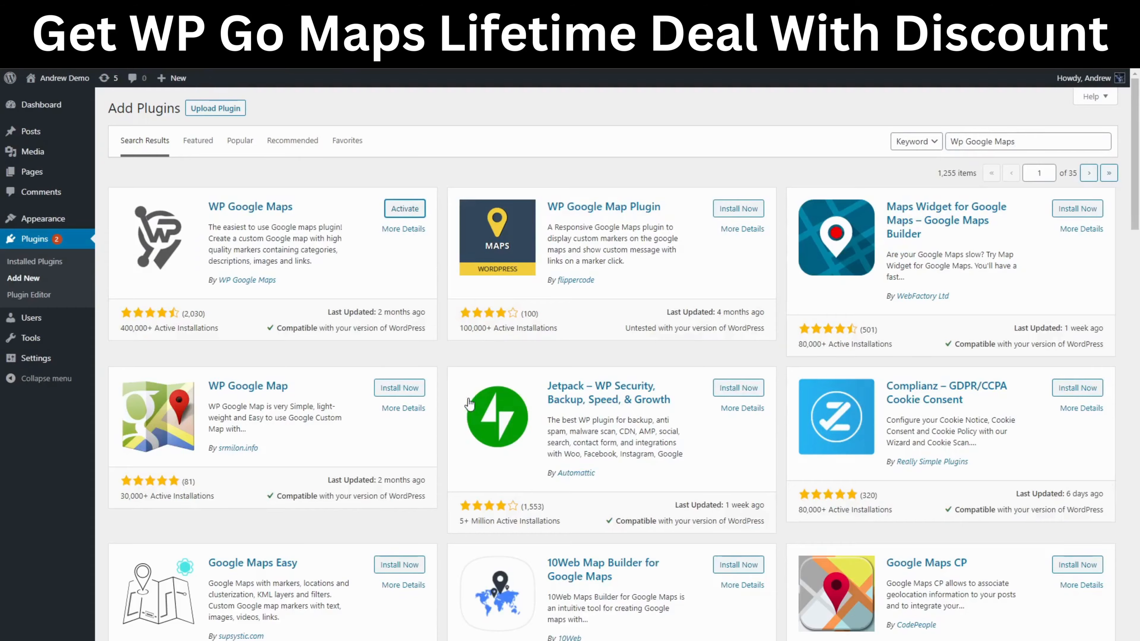
{"action": "left_click", "coordinate": [404, 209]}
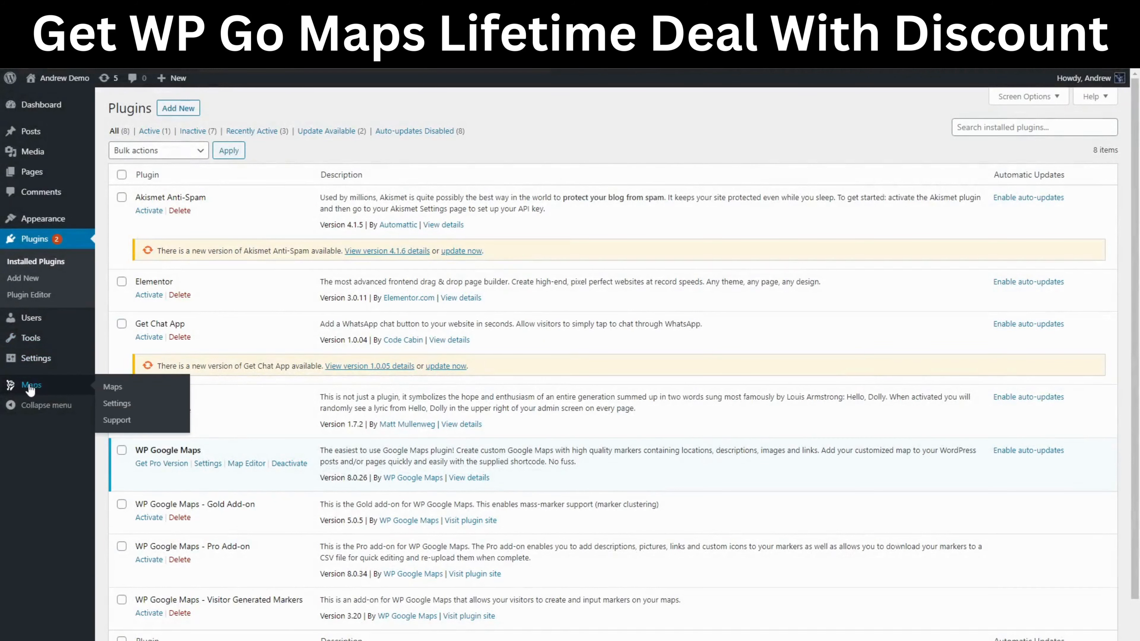
{"action": "mouse_move", "coordinate": [112, 386]}
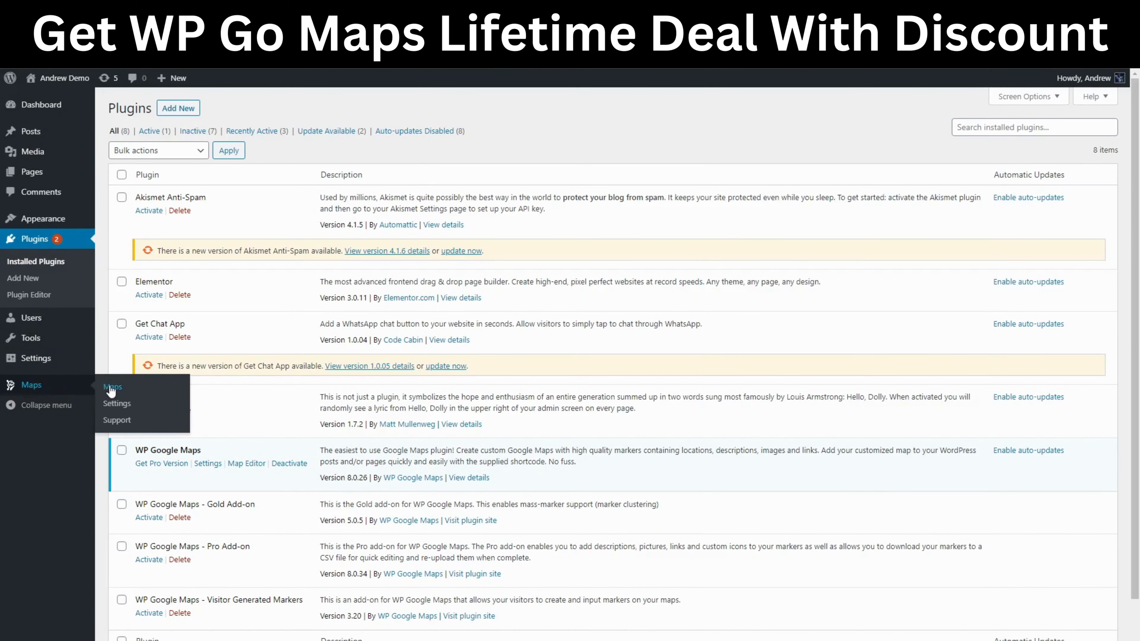
Open 'My first map' for editing from the saved maps list
{"action": "left_click", "coordinate": [112, 386]}
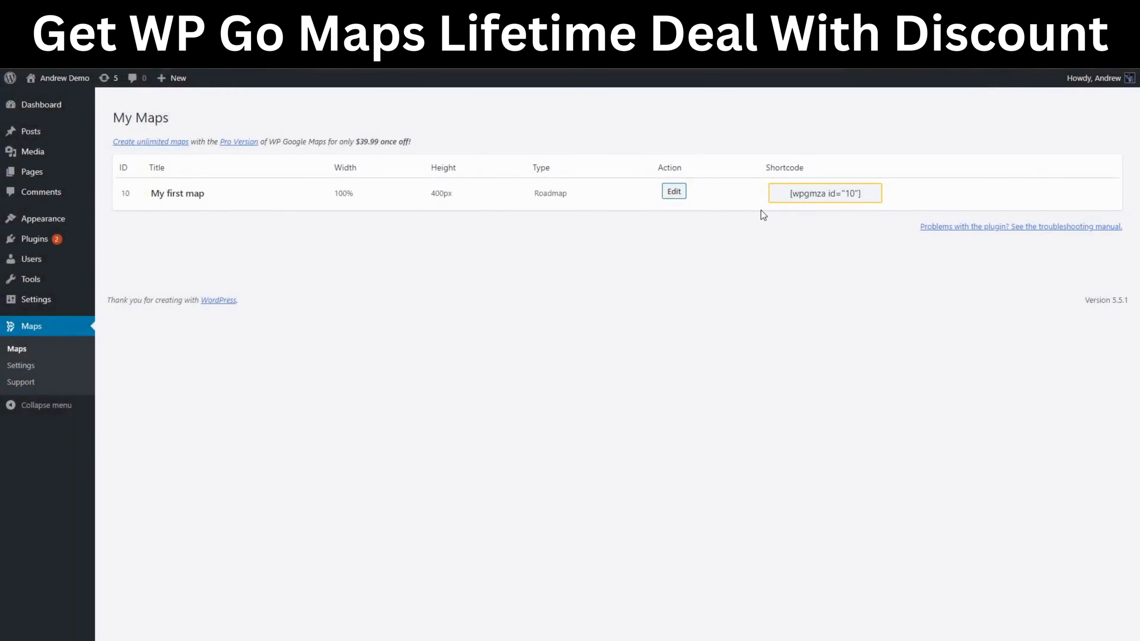
{"action": "mouse_move", "coordinate": [673, 191]}
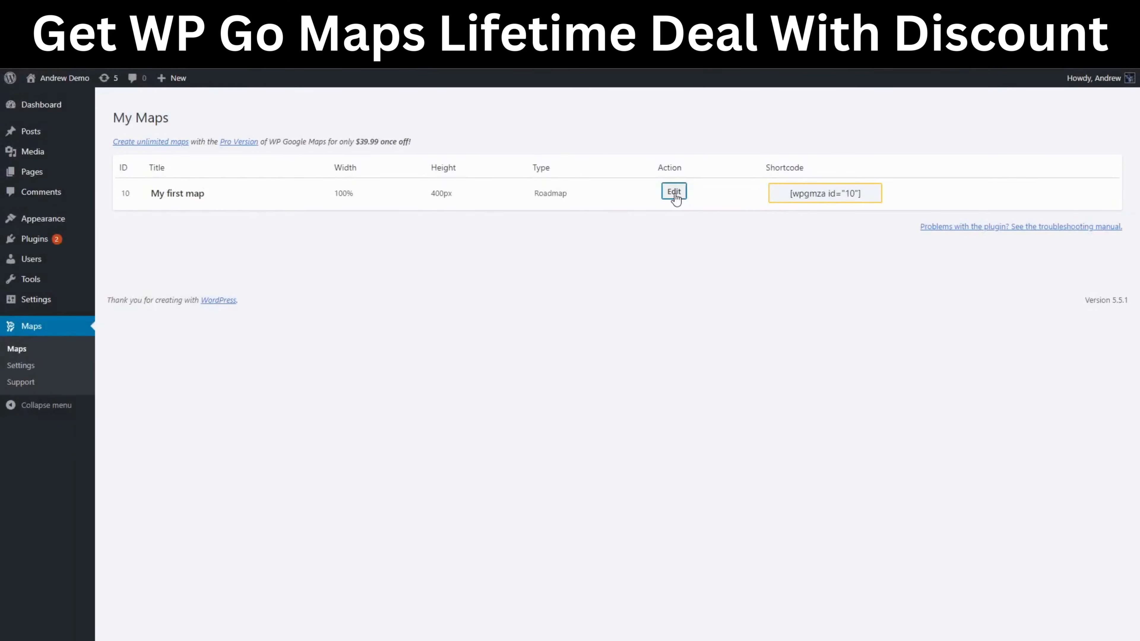
{"action": "left_click", "coordinate": [673, 191]}
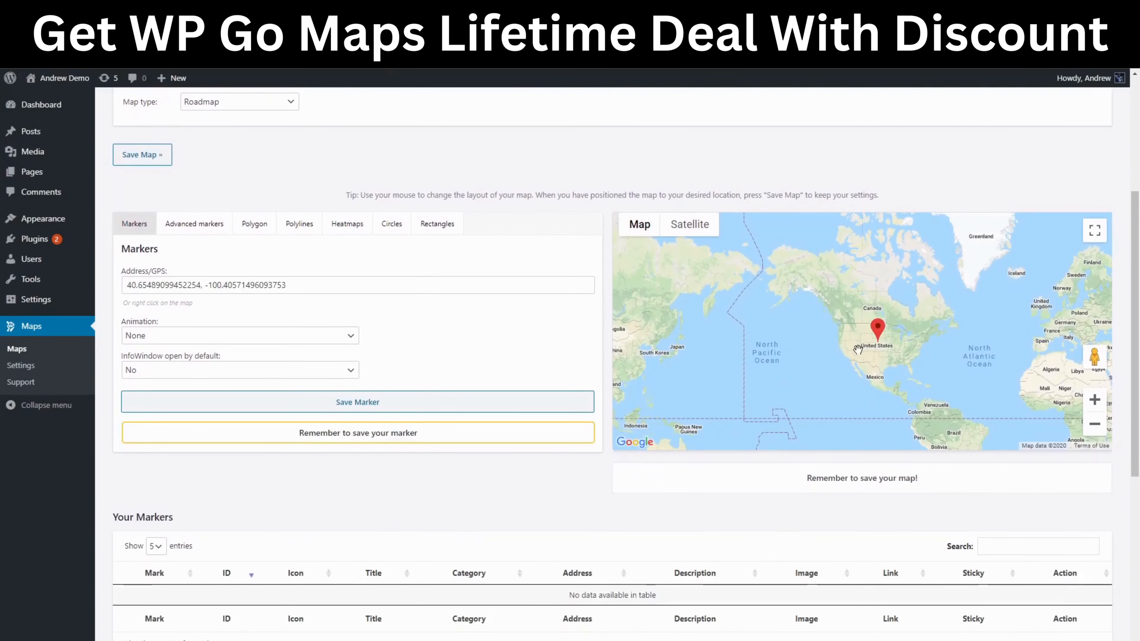
Copy the map's shortcode from the Short code field
{"action": "scroll", "scroll_direction": "up", "scroll_amount": 3}
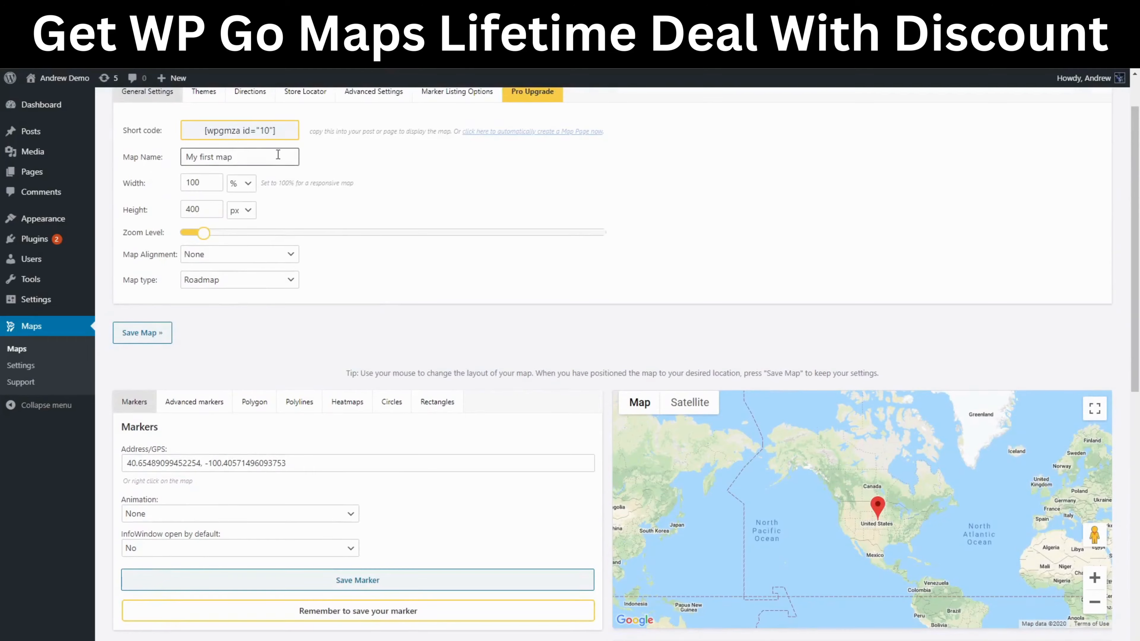
{"action": "scroll", "scroll_direction": "up", "scroll_amount": 3}
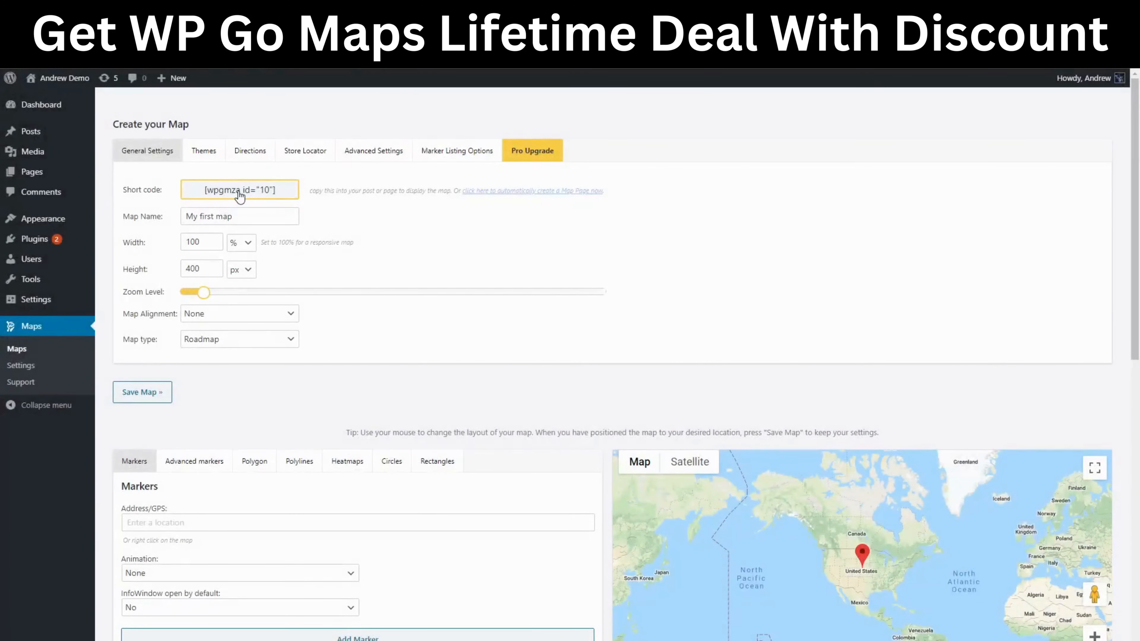
{"action": "left_click", "coordinate": [239, 190]}
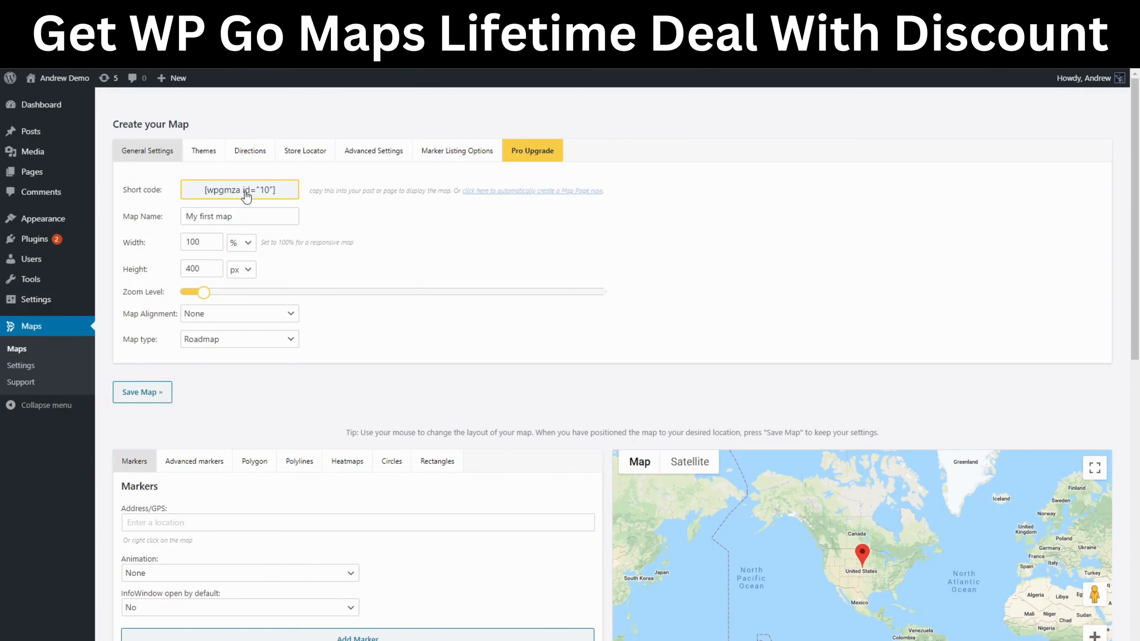
Open the 'WP Google Maps' page in the block editor from All Pages
{"action": "left_click", "coordinate": [32, 171]}
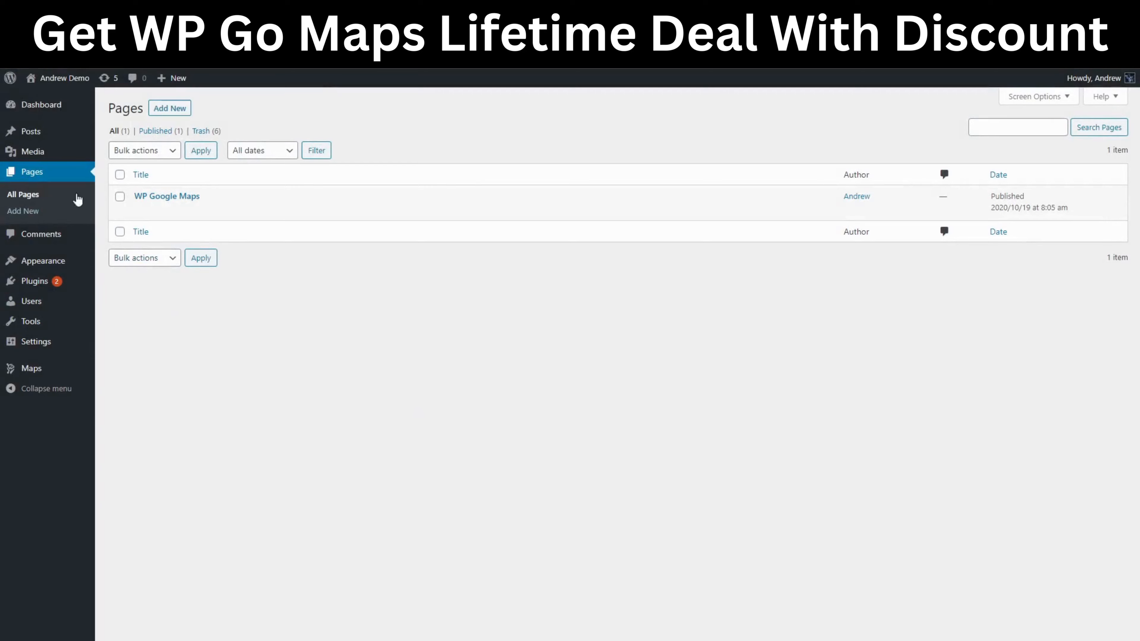
{"action": "mouse_move", "coordinate": [166, 195]}
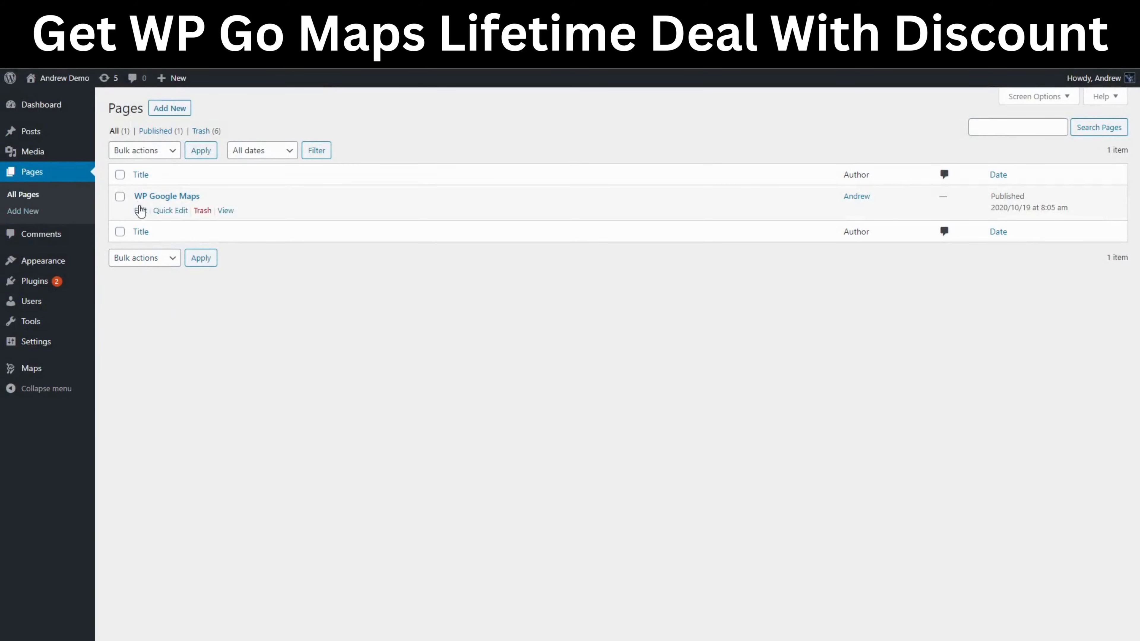
{"action": "left_click", "coordinate": [166, 195]}
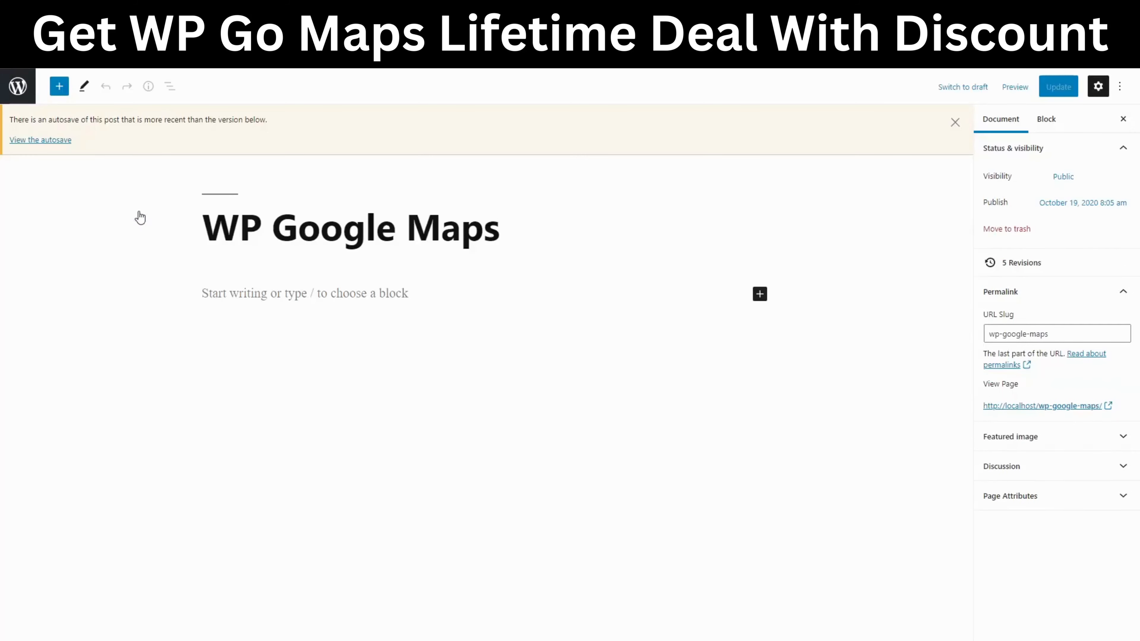
Dismiss the autosave notice and bring up the block inserter on the empty page
{"action": "left_click", "coordinate": [955, 122]}
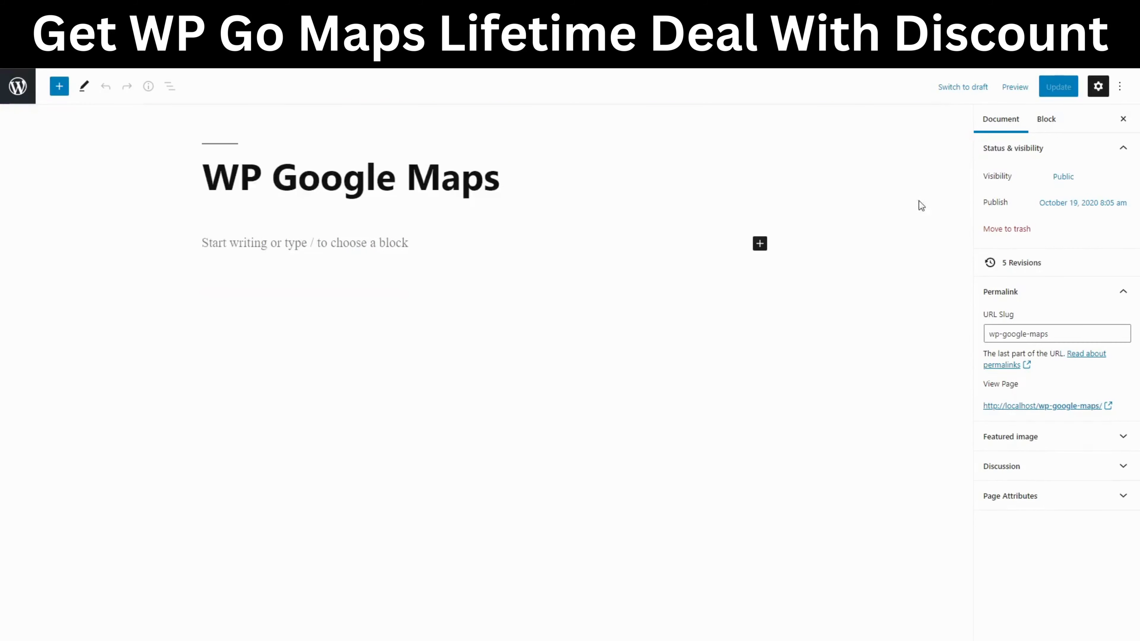
{"action": "mouse_move", "coordinate": [473, 252]}
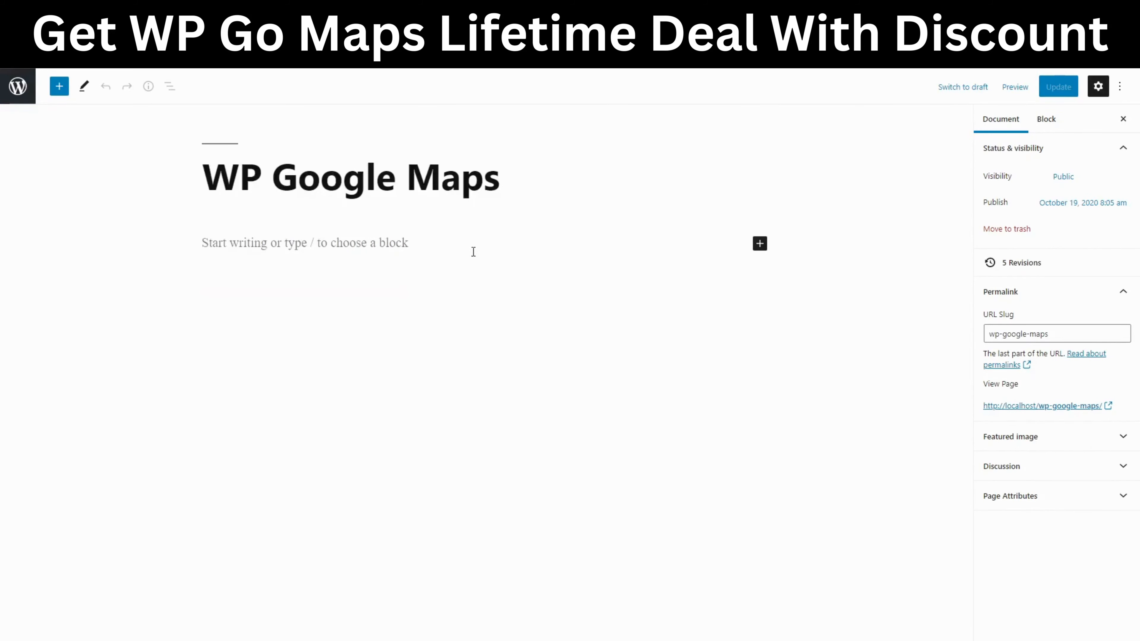
{"action": "left_click", "coordinate": [760, 243]}
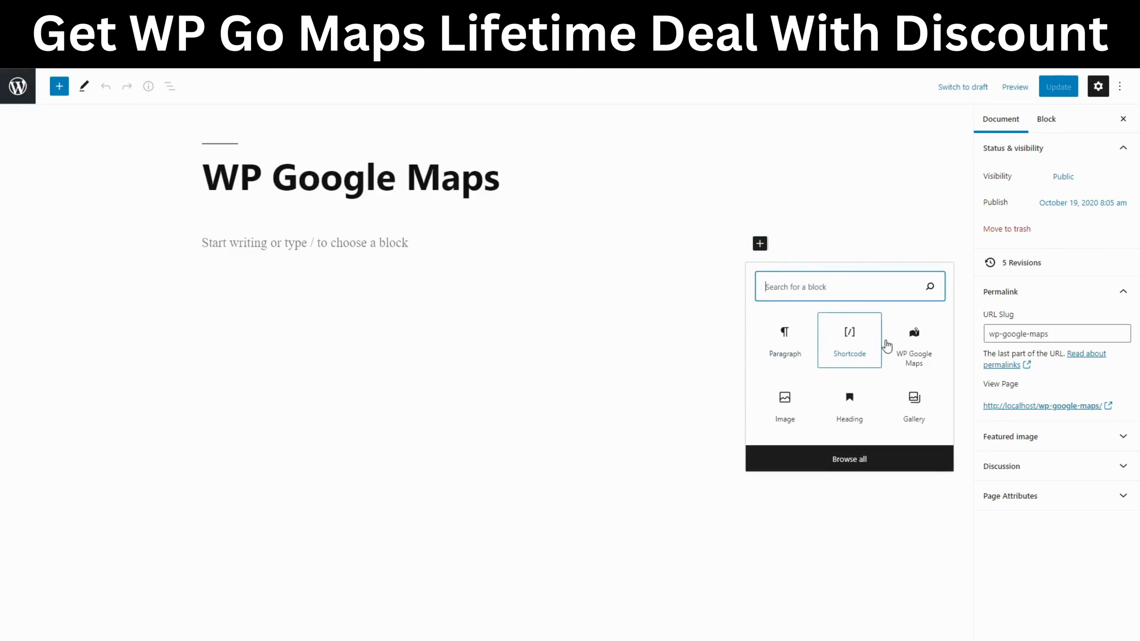
{"action": "mouse_move", "coordinate": [914, 340]}
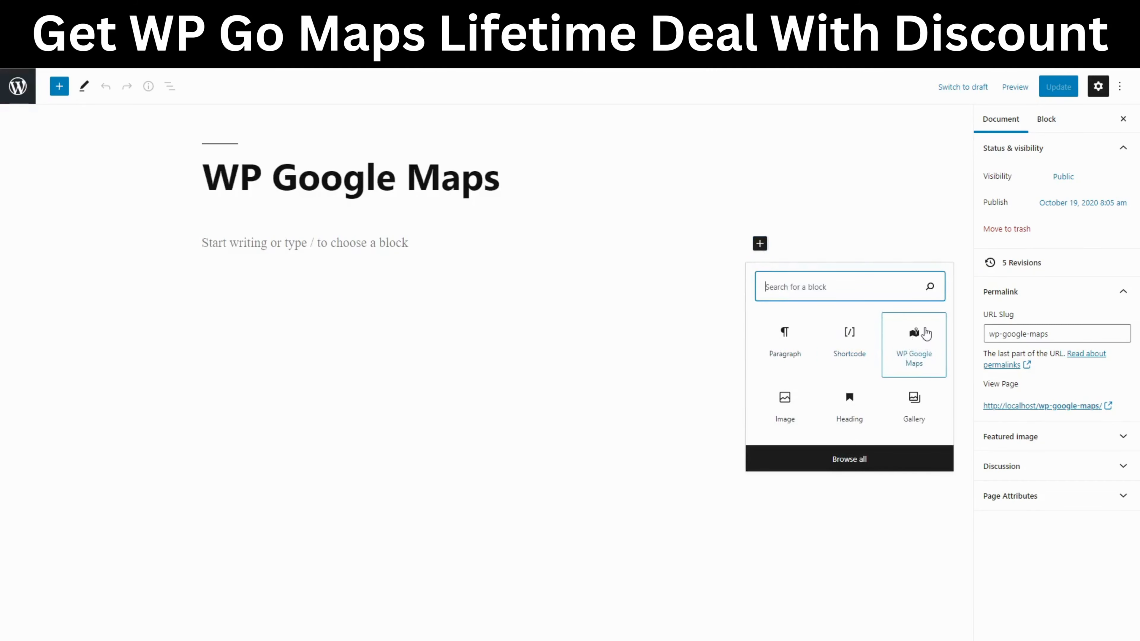
{"action": "mouse_move", "coordinate": [582, 241]}
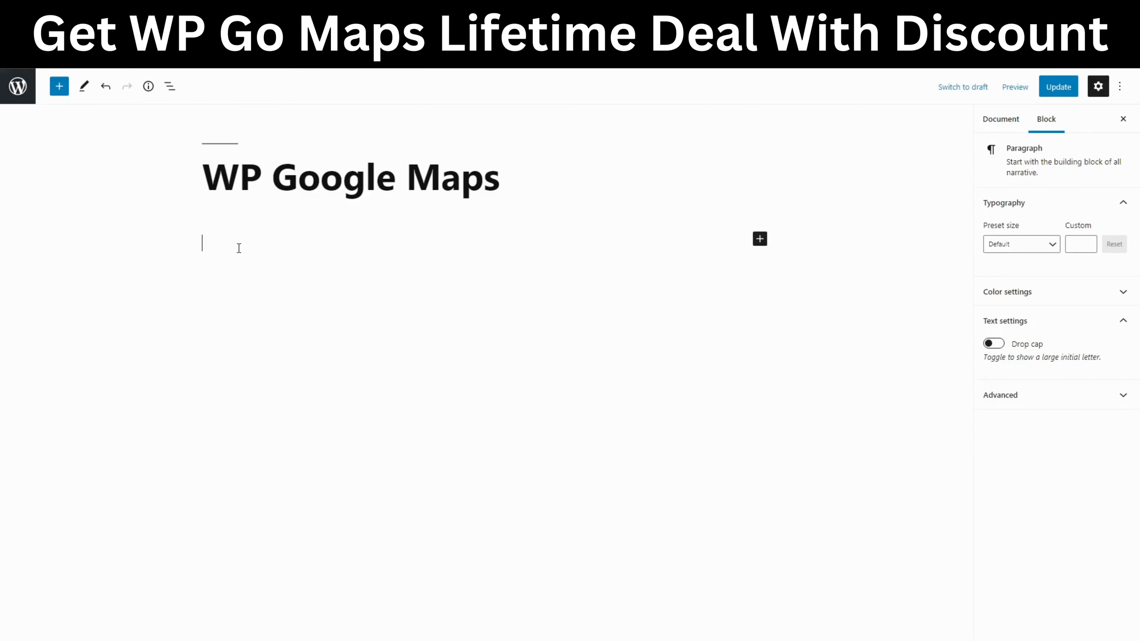
Paste [wpgmza id="10"] as a Shortcode block and update the page
{"action": "type", "text": "[wpgmza id=\"10\"]"}
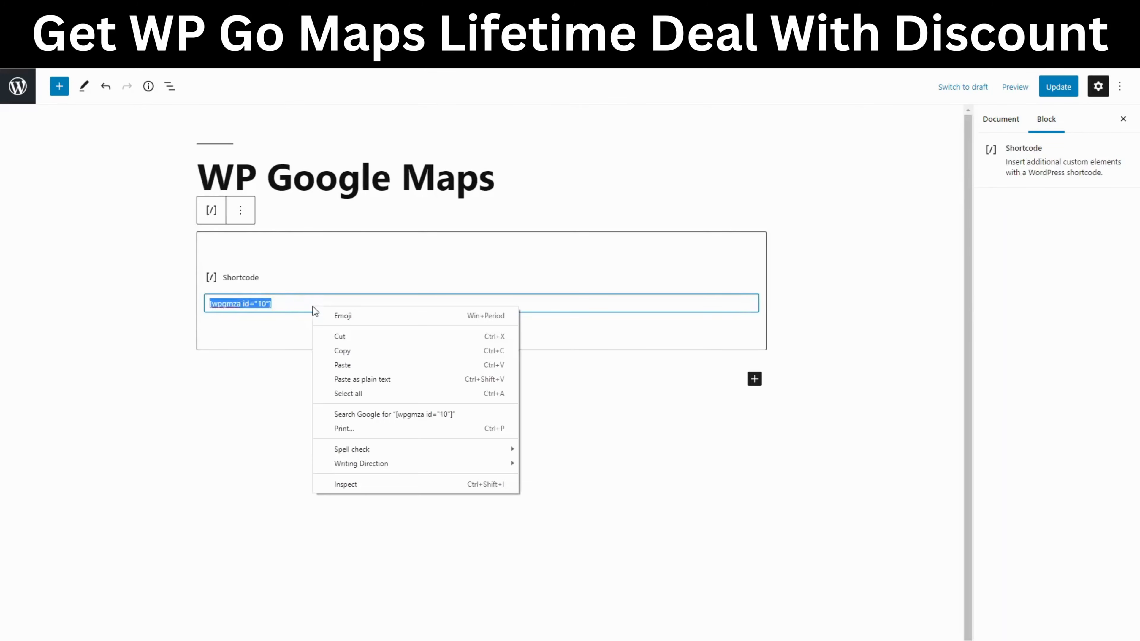
{"action": "mouse_move", "coordinate": [342, 366]}
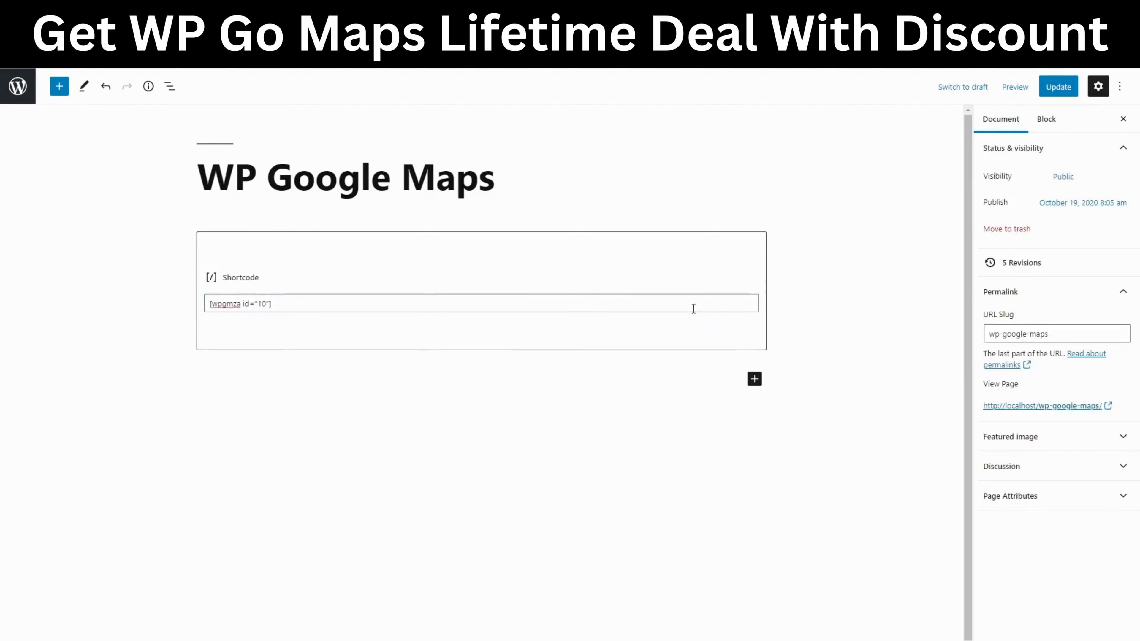
{"action": "left_click", "coordinate": [1058, 87]}
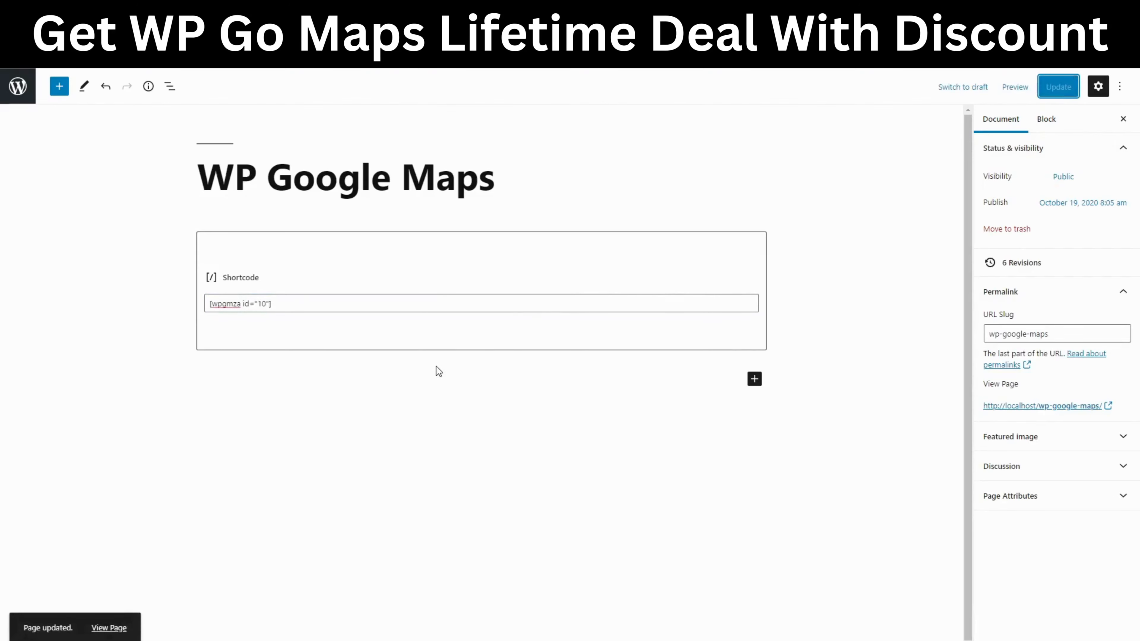